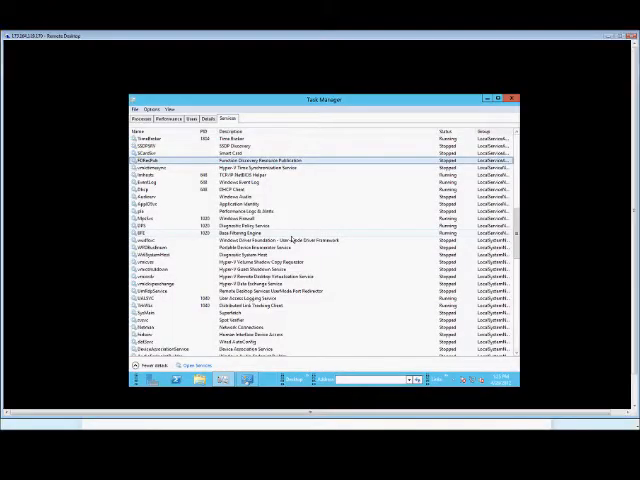
pyautogui.moveTo(296, 234)
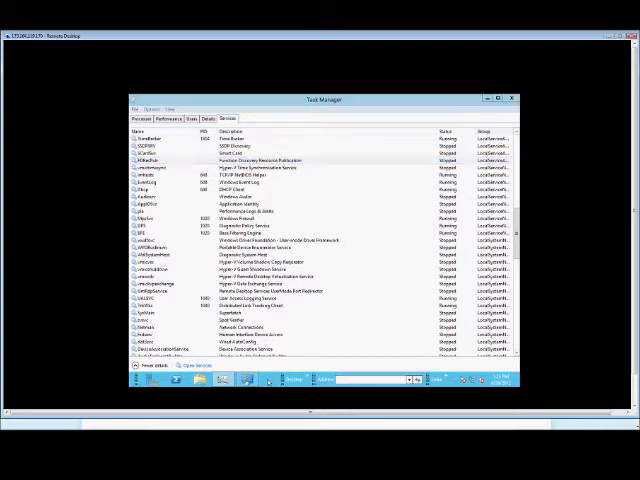
# Step: Launch the Services console from a service's context menu on the Services tab
pyautogui.rightClick(300, 386)
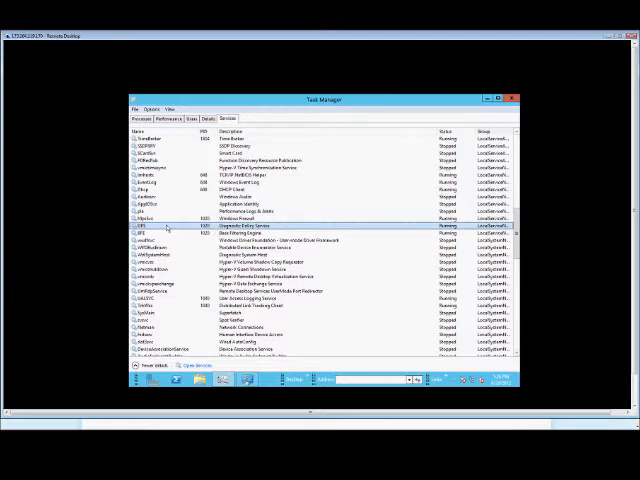
pyautogui.rightClick(164, 228)
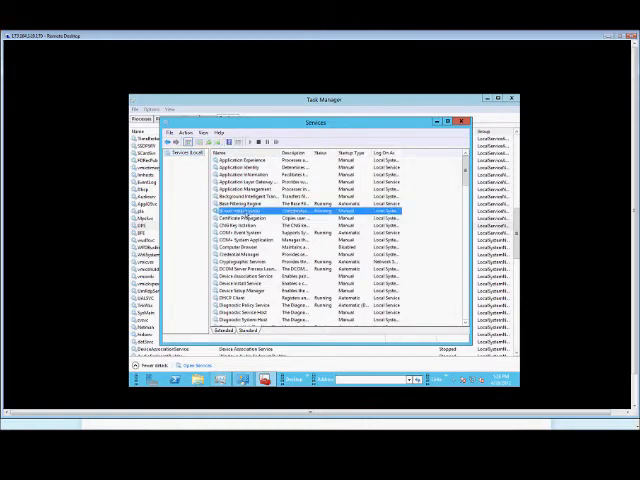
# Step: Show the Properties dialog of a listed service from its context menu
pyautogui.rightClick(218, 216)
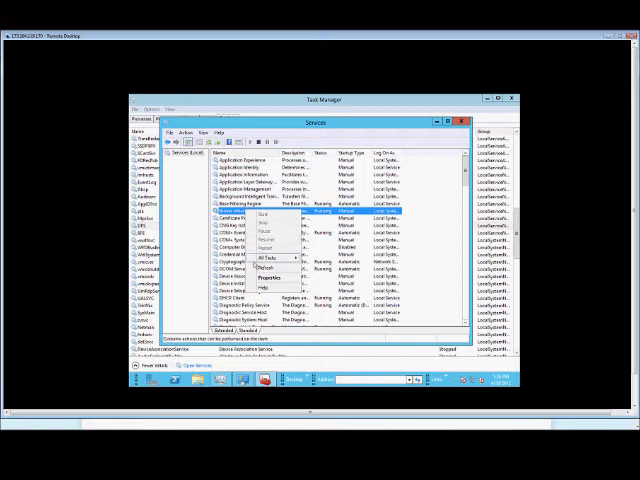
pyautogui.click(268, 278)
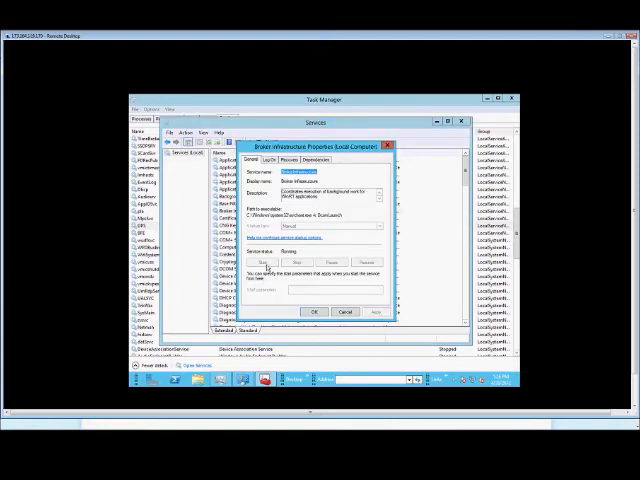